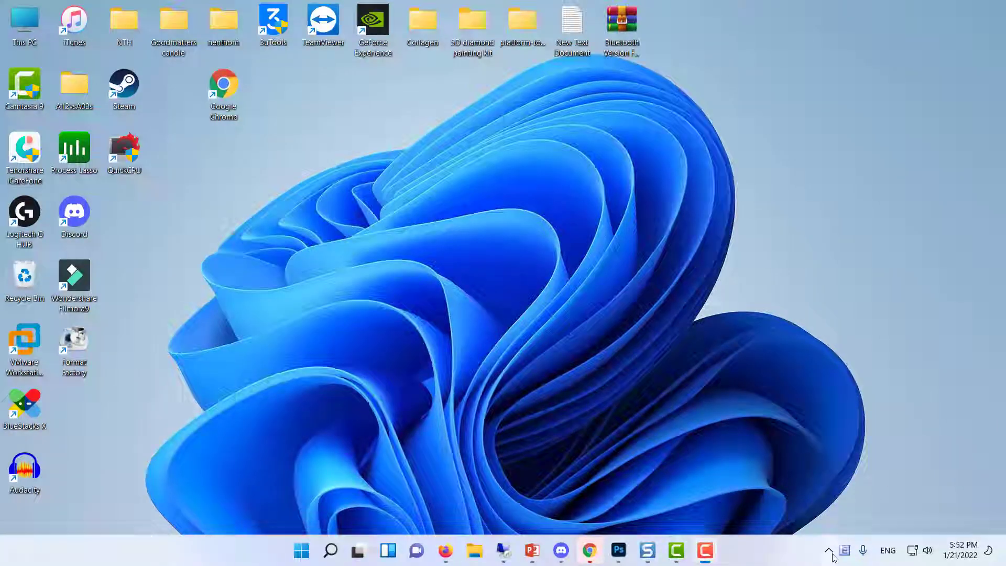
- Quit Discord from its system tray icon in the hidden icons overflow
click(843, 549)
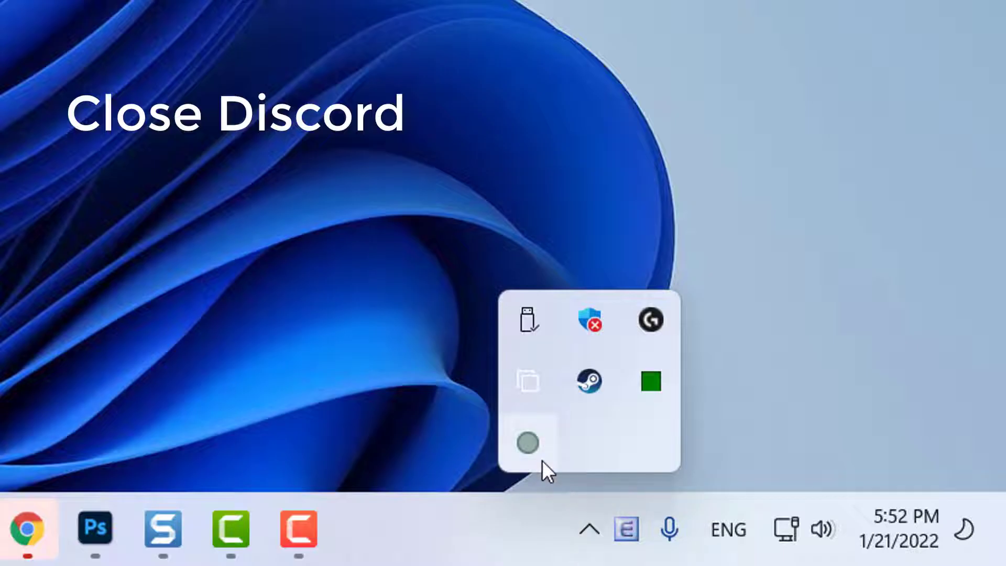
right_click(528, 443)
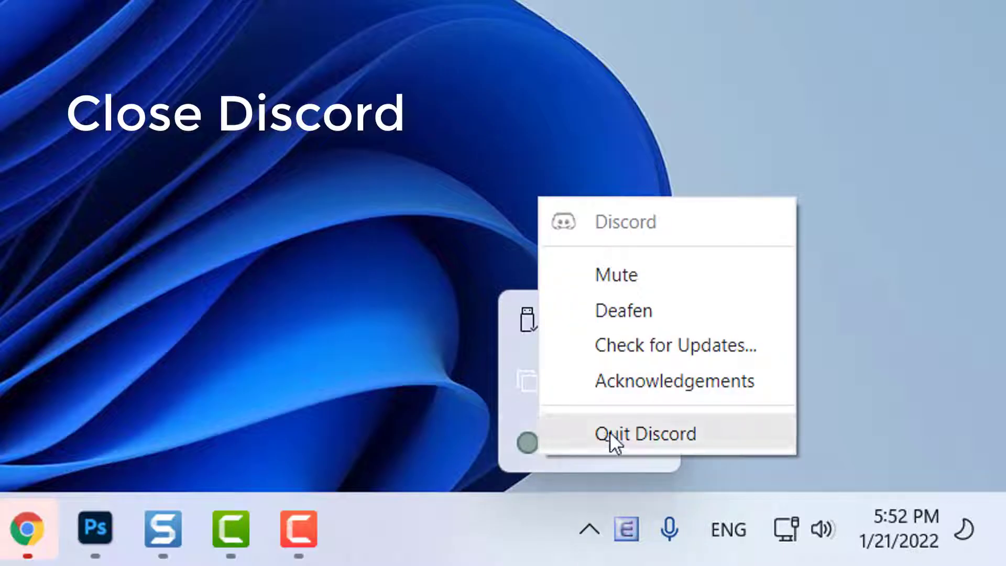
click(646, 434)
text(d)
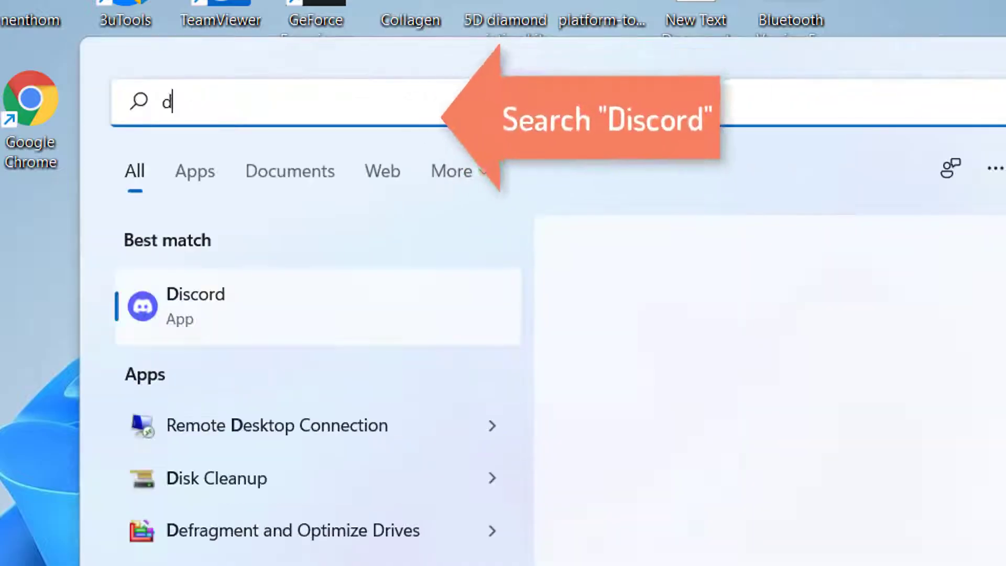
- Relaunch Discord as administrator from the Start search results
text(iscord)
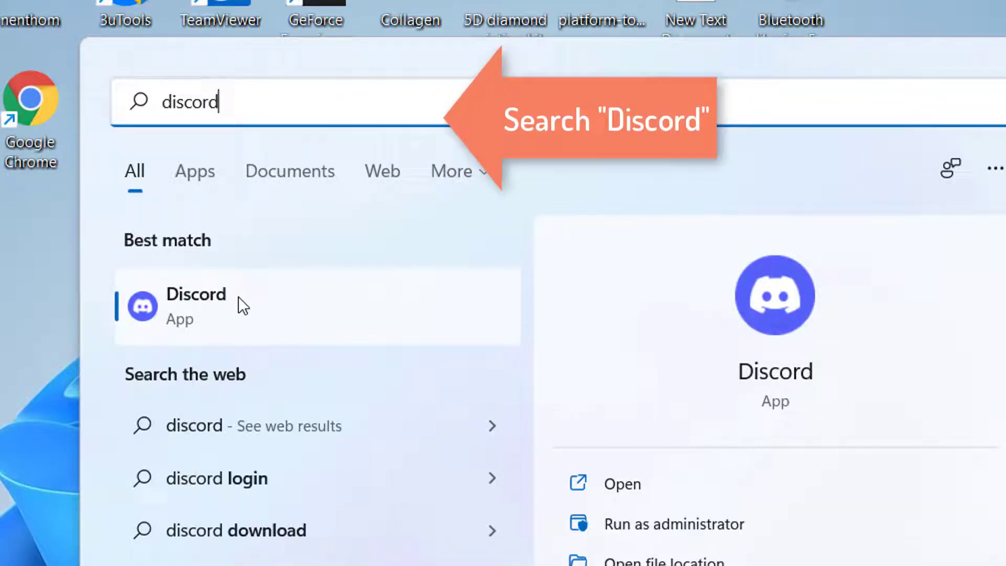
right_click(196, 305)
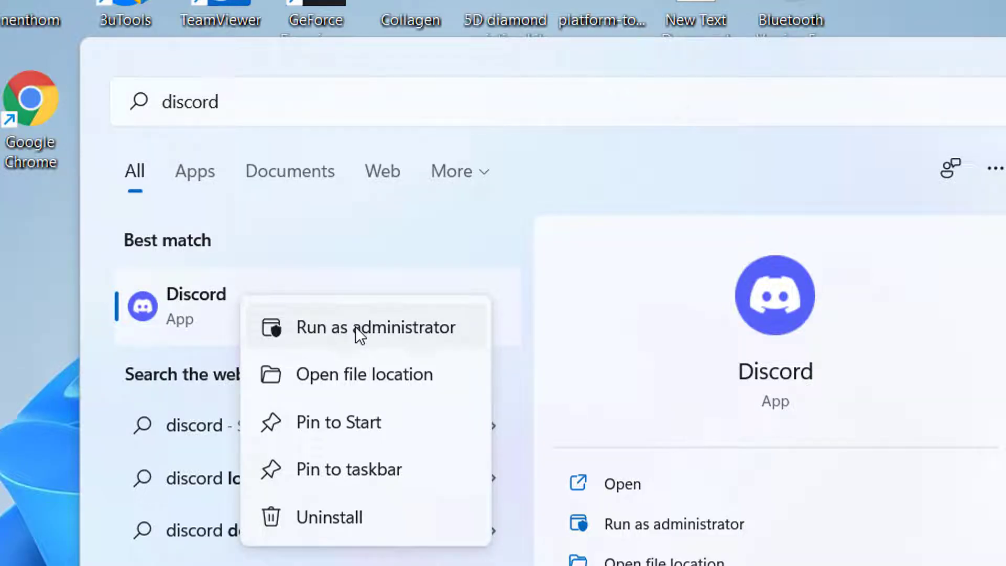
click(376, 327)
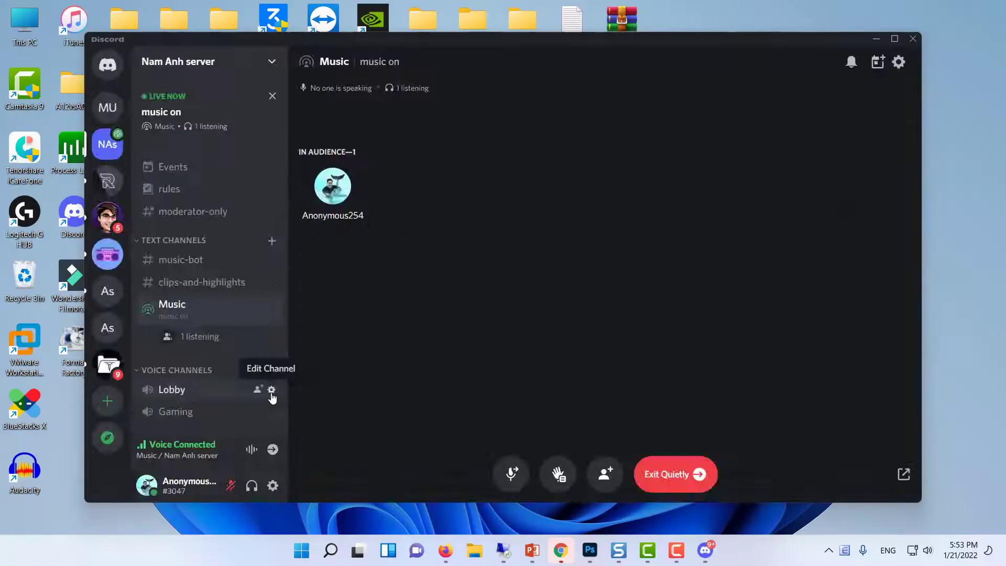
- Set the Lobby voice channel's Region Override to Singapore and save
click(272, 390)
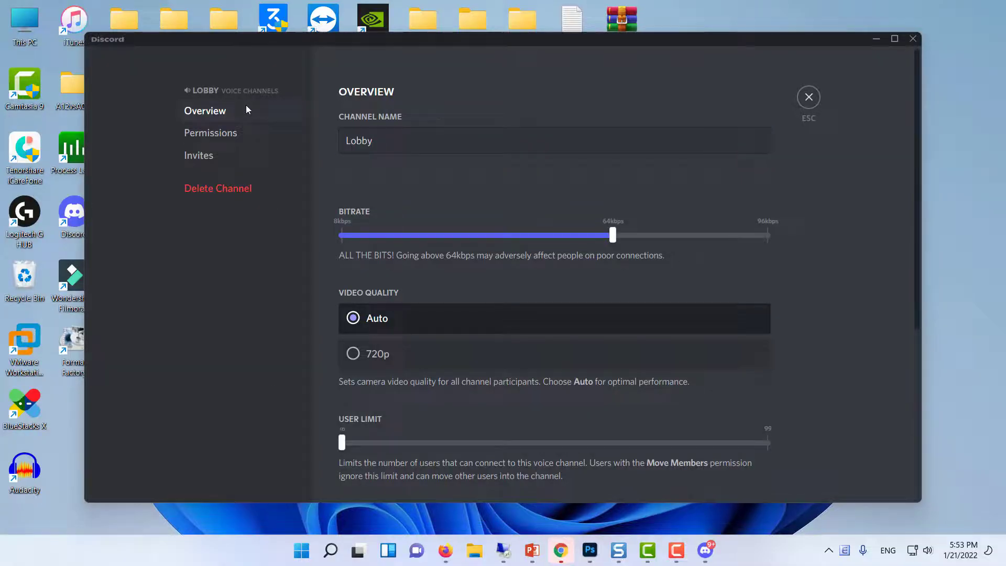
scroll(down, 3)
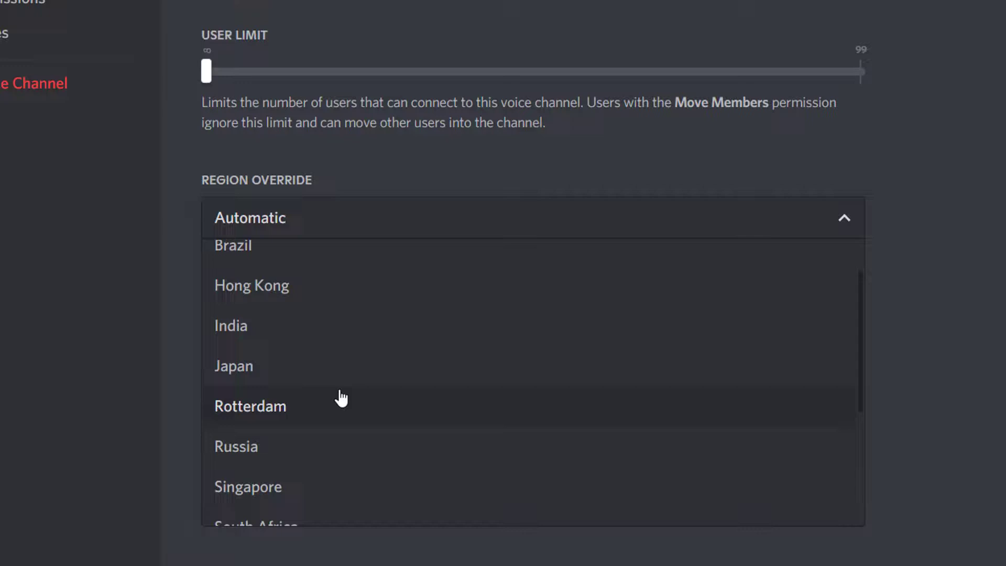
scroll(down, 3)
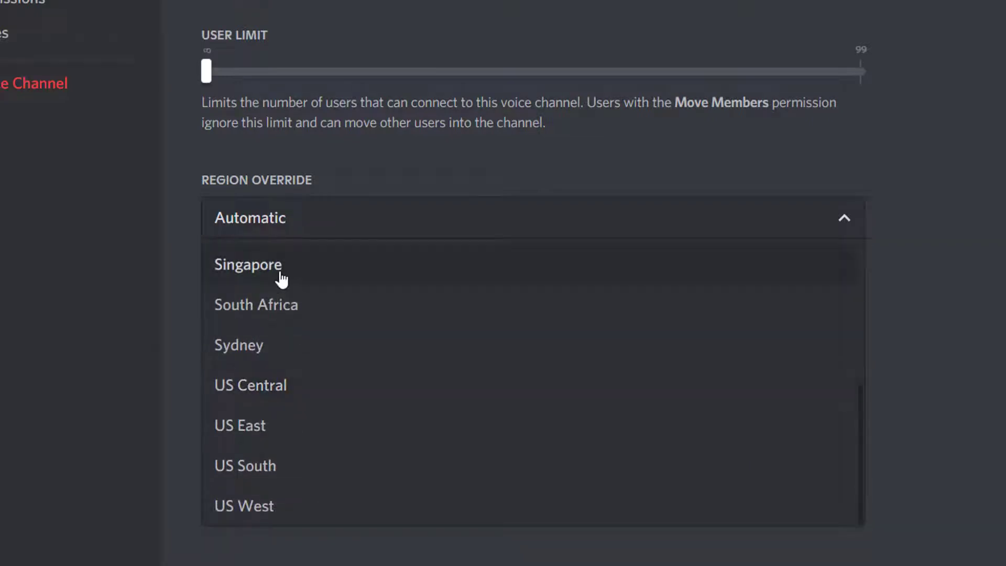
click(248, 265)
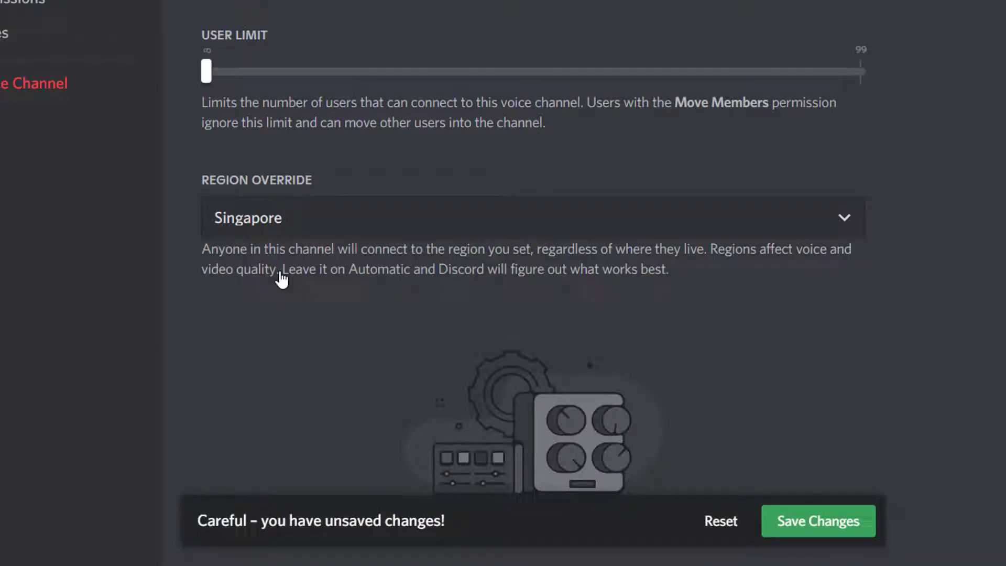
click(819, 521)
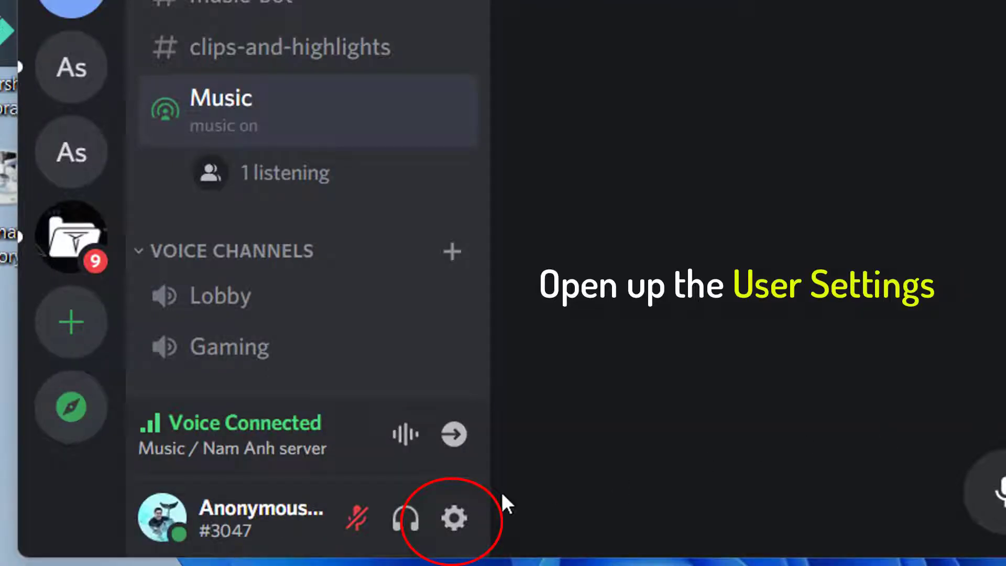
mouse_move(454, 520)
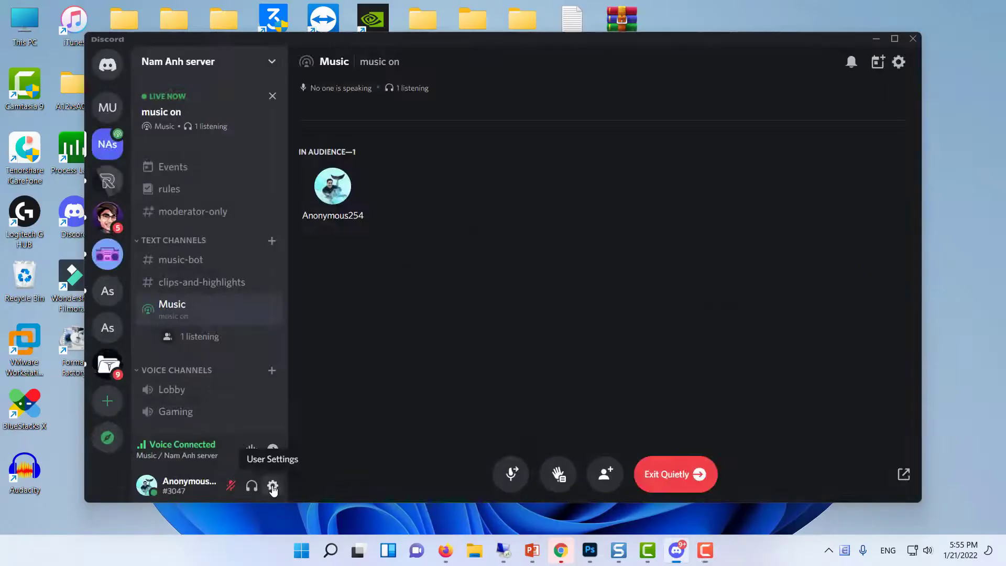
- Switch off Quality of Service High Packet Priority in Voice & Video settings
click(273, 487)
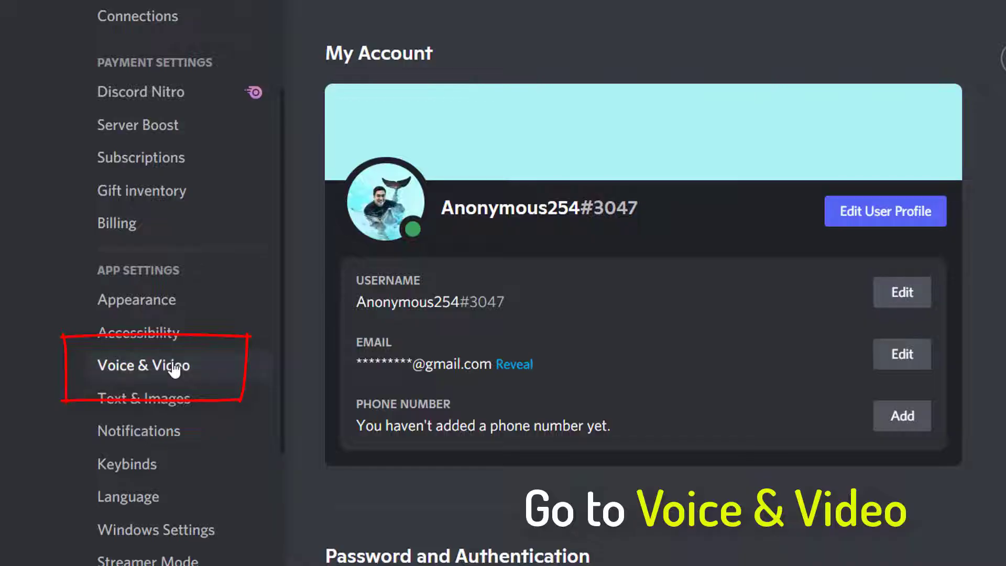
click(145, 366)
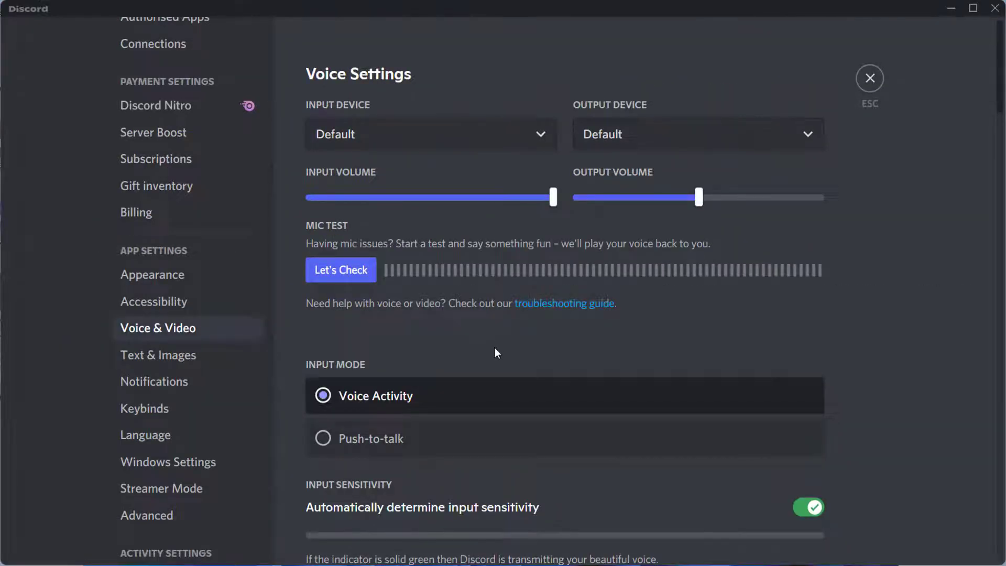
scroll(down, 3)
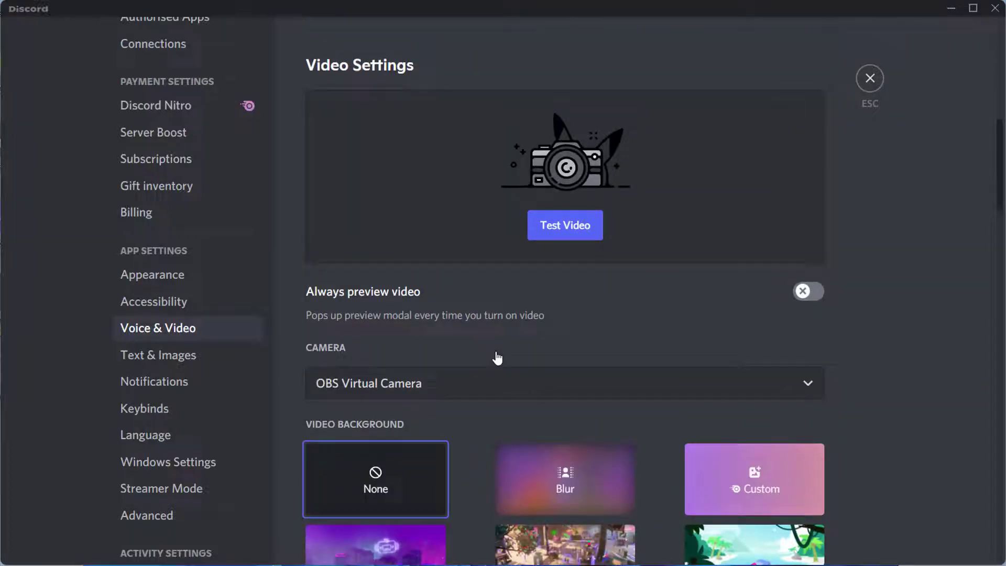
scroll(down, 3)
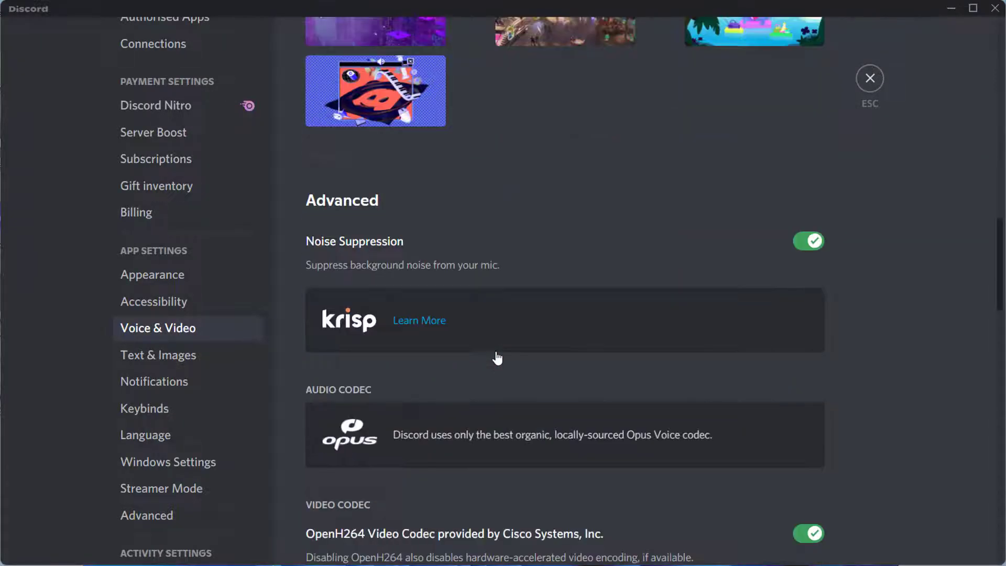
scroll(down, 3)
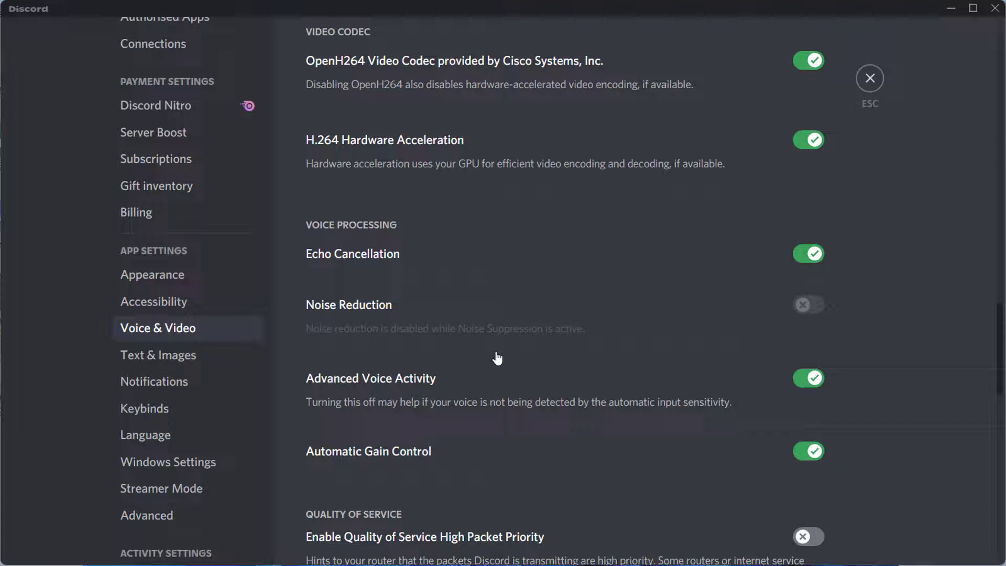
scroll(down, 3)
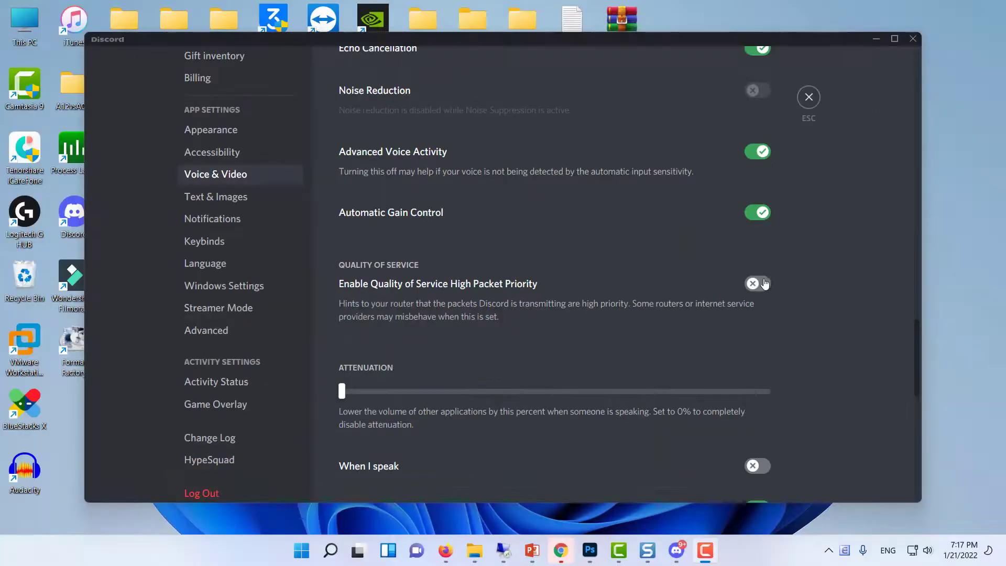
click(809, 97)
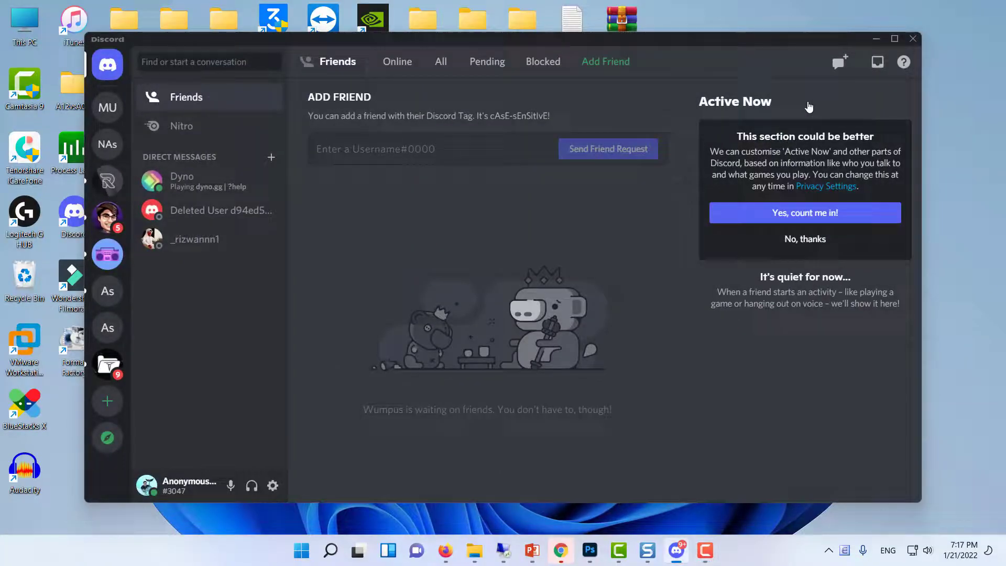
mouse_move(536, 338)
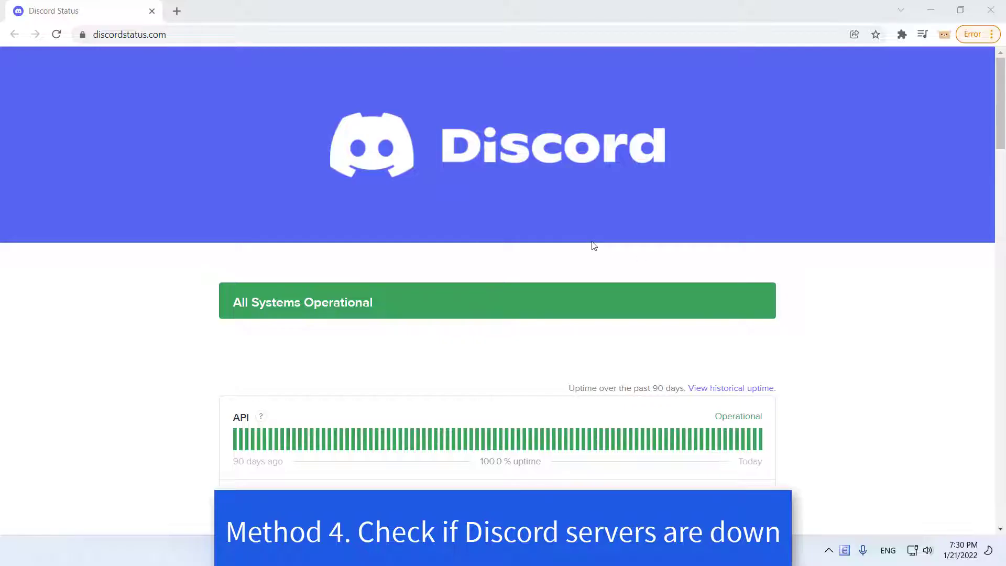
- Scroll through discordstatus.com reviewing voice regions and third-party service statuses
scroll(down, 3)
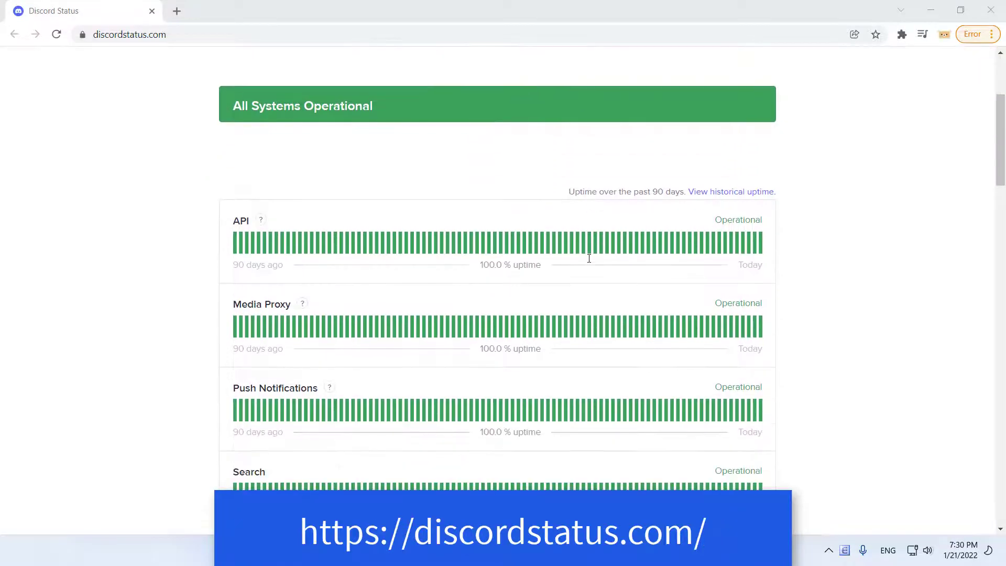
scroll(down, 3)
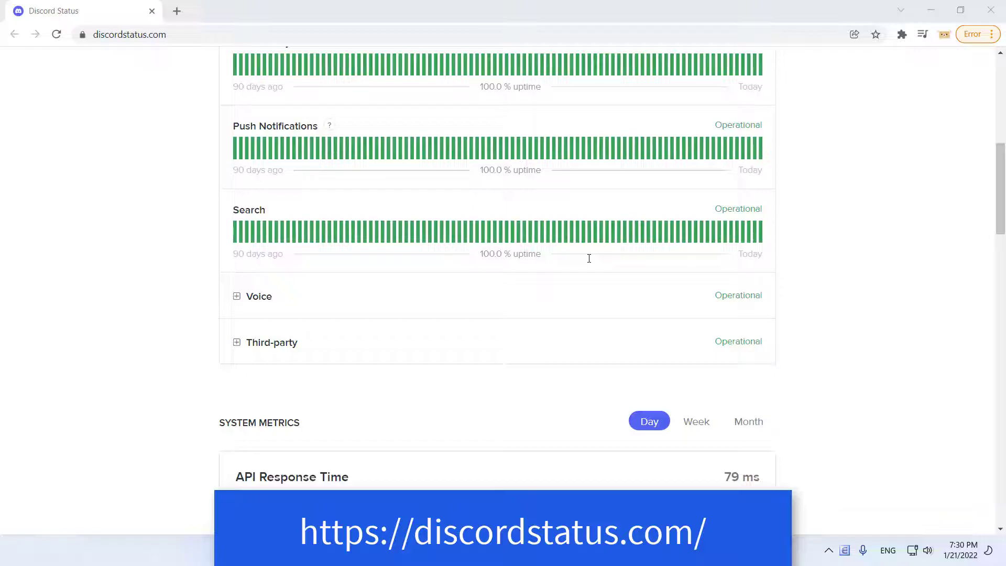
scroll(down, 3)
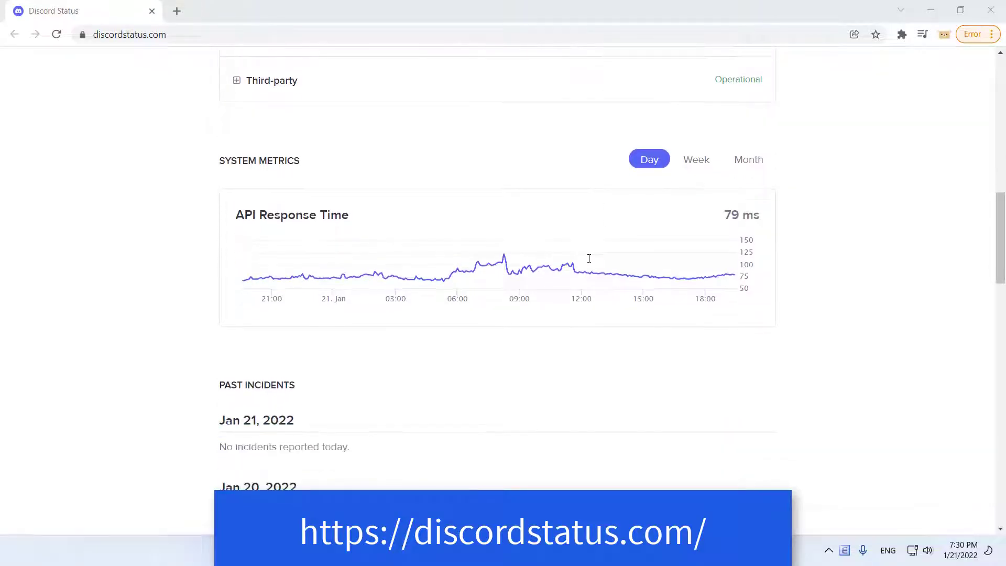
scroll(down, 3)
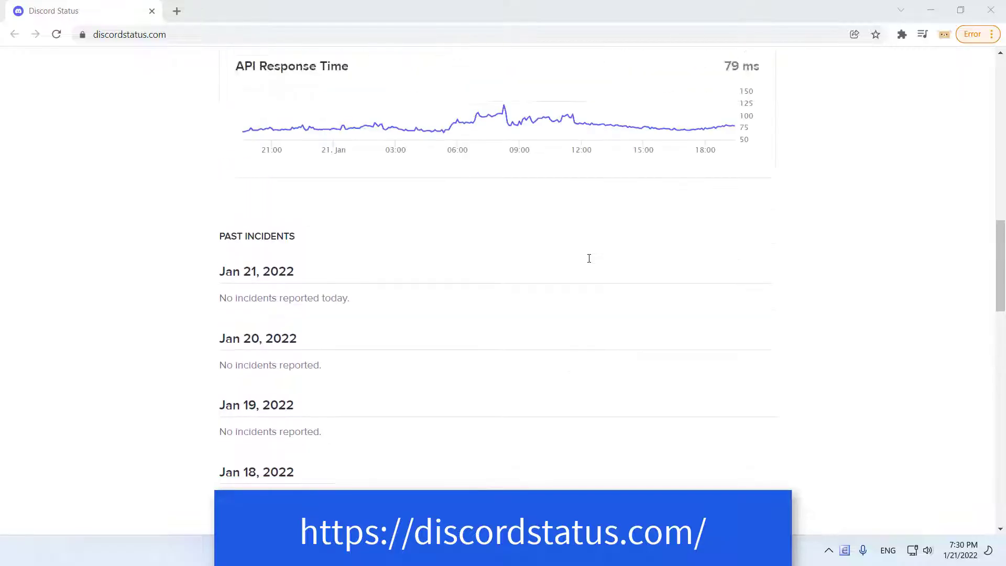
scroll(up, 3)
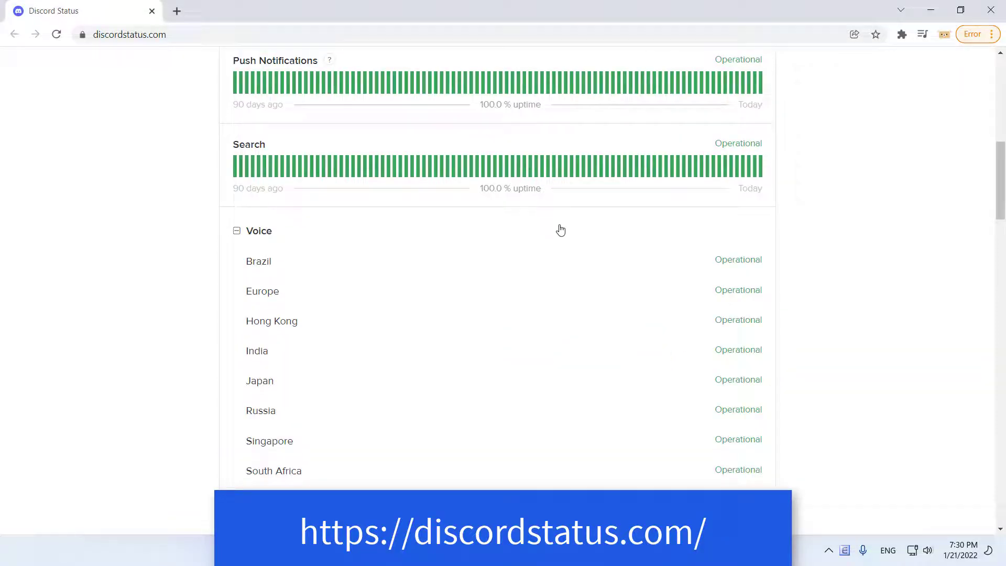
scroll(down, 3)
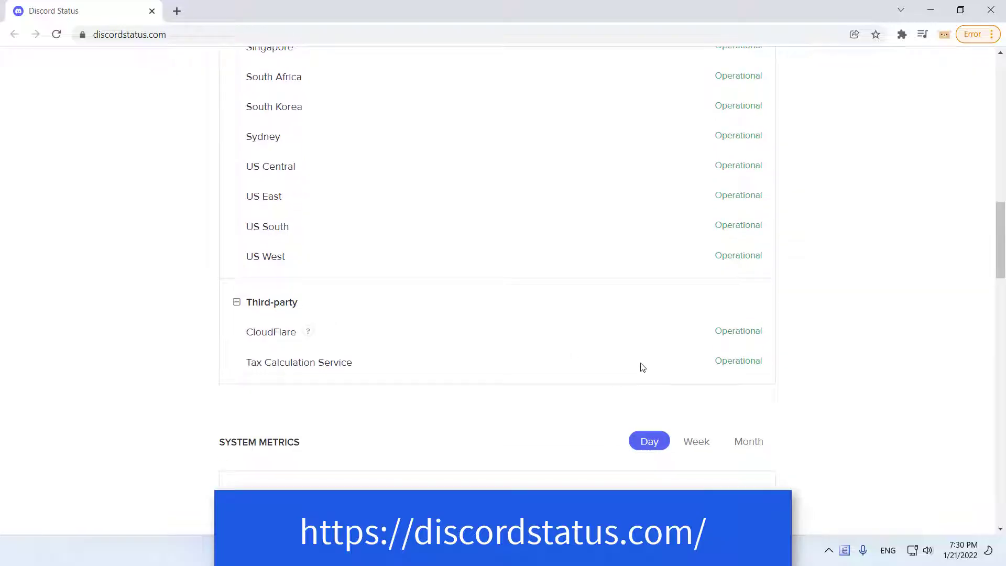
scroll(down, 3)
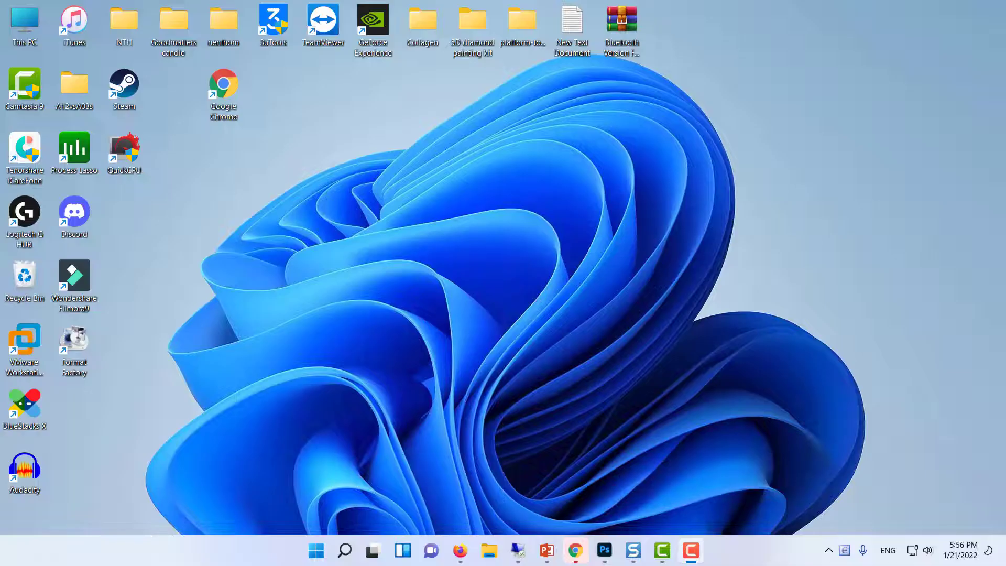
- Run ipconfig/flushdns in an administrator Command Prompt, then close it
text(cmd)
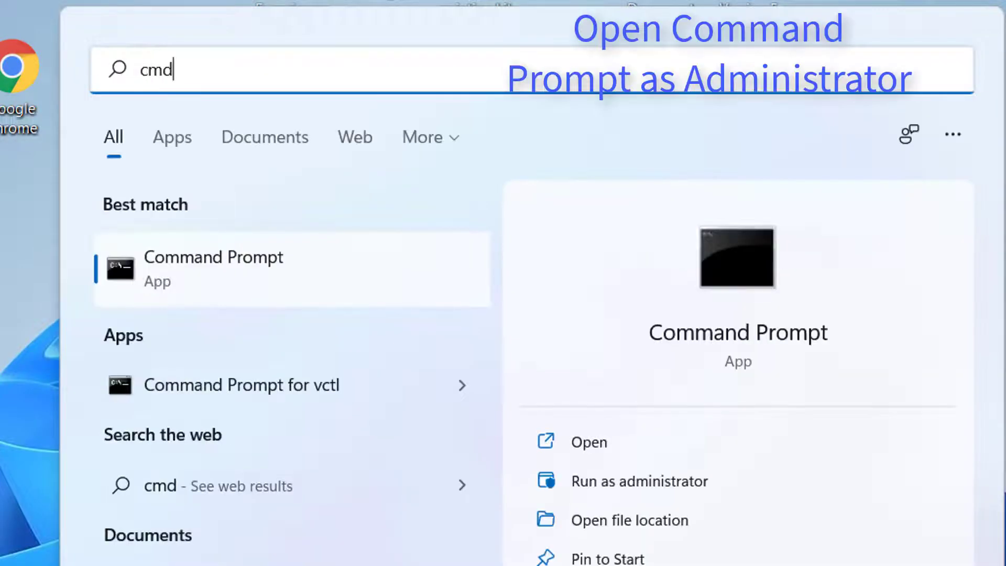
right_click(213, 268)
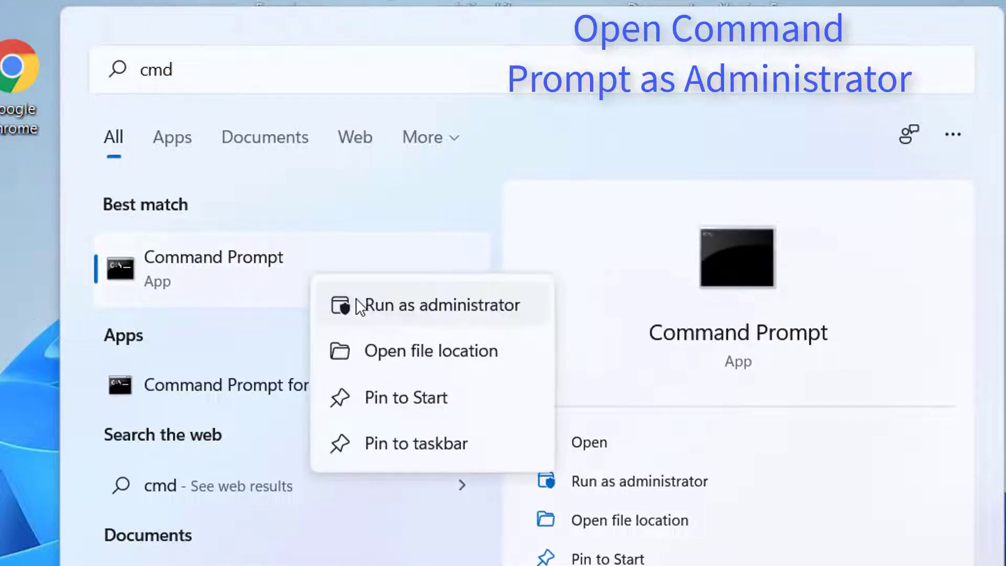
click(441, 305)
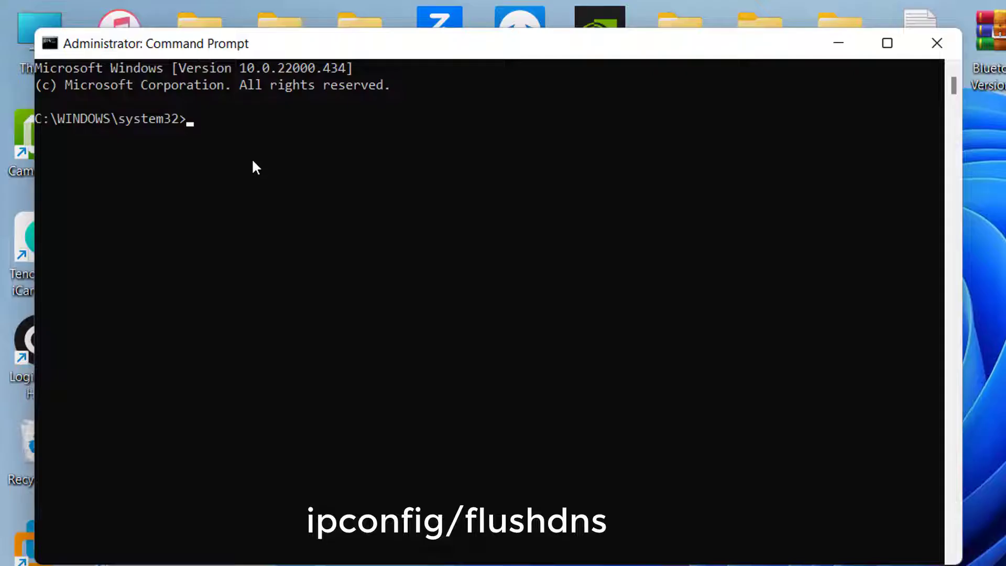
text(ipconfig/flushdns)
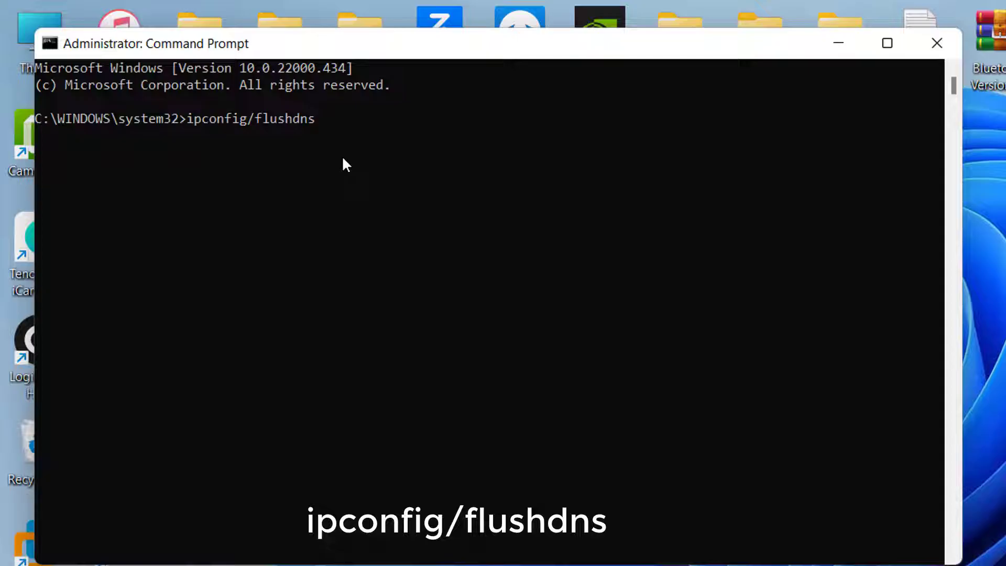
key(Enter)
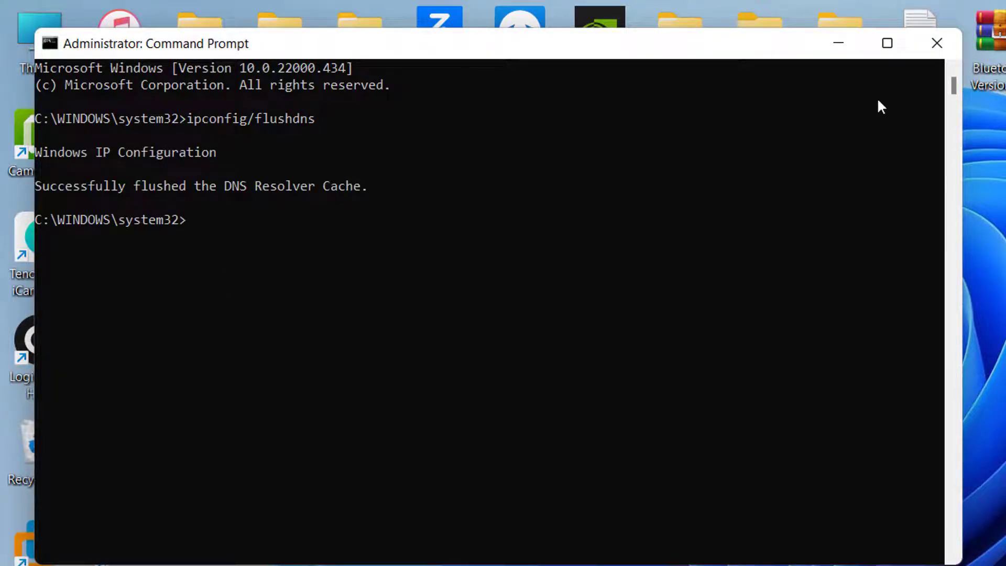
click(938, 43)
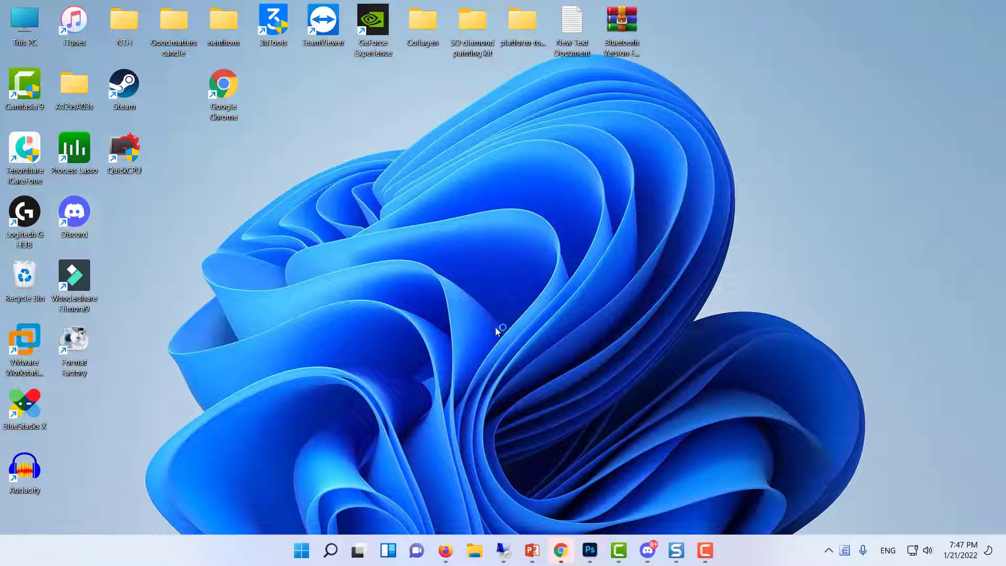
- Bring up Discord from the taskbar, then close it
click(647, 550)
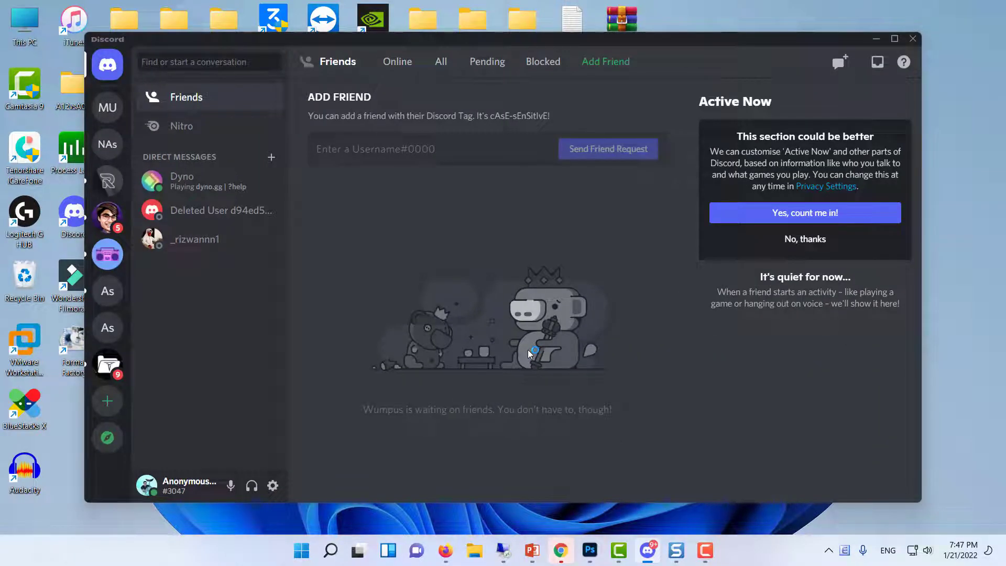
click(301, 550)
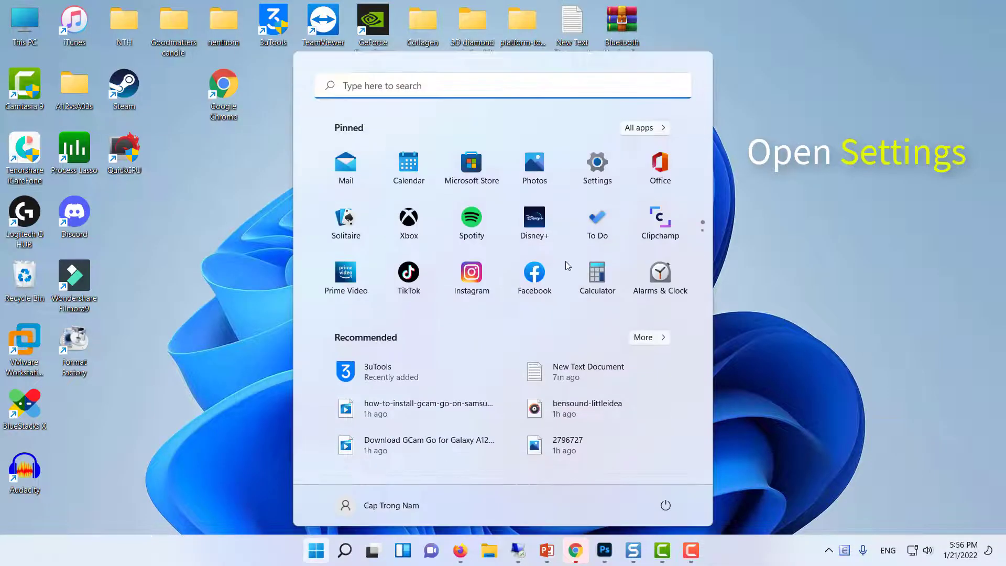
- Remove the VPN FREE CONNECTION profile under Settings > Network & internet > VPN
click(597, 162)
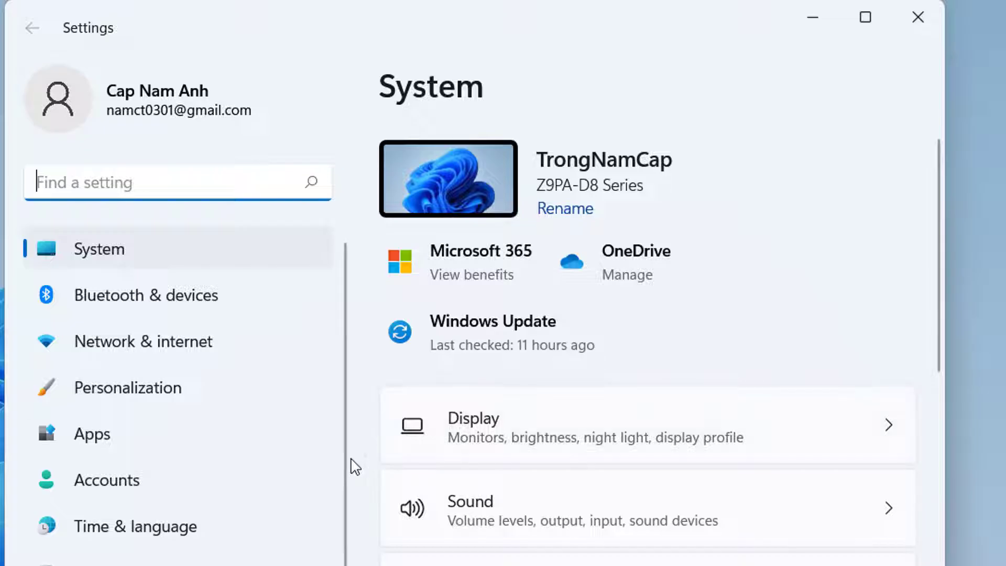
click(143, 342)
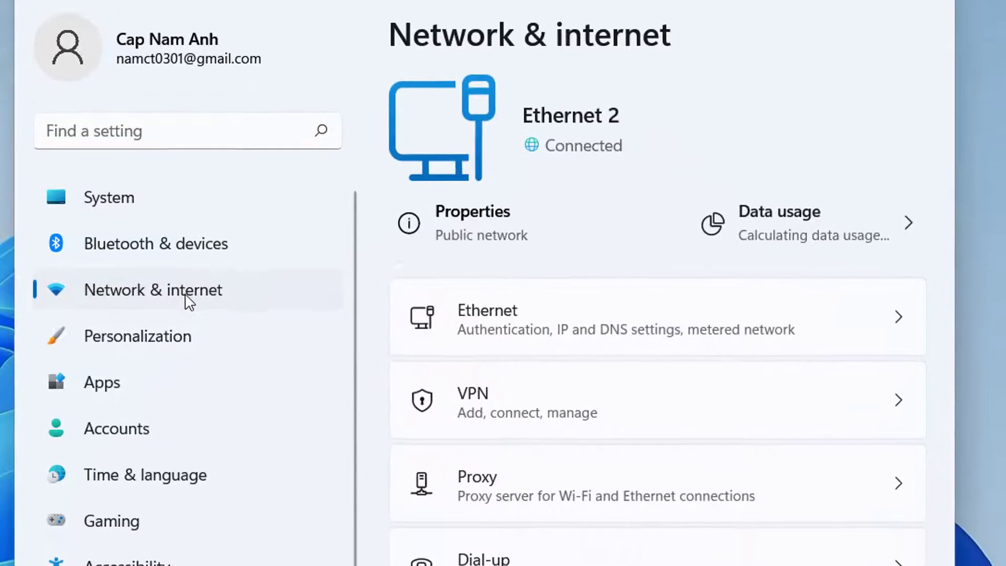
click(478, 403)
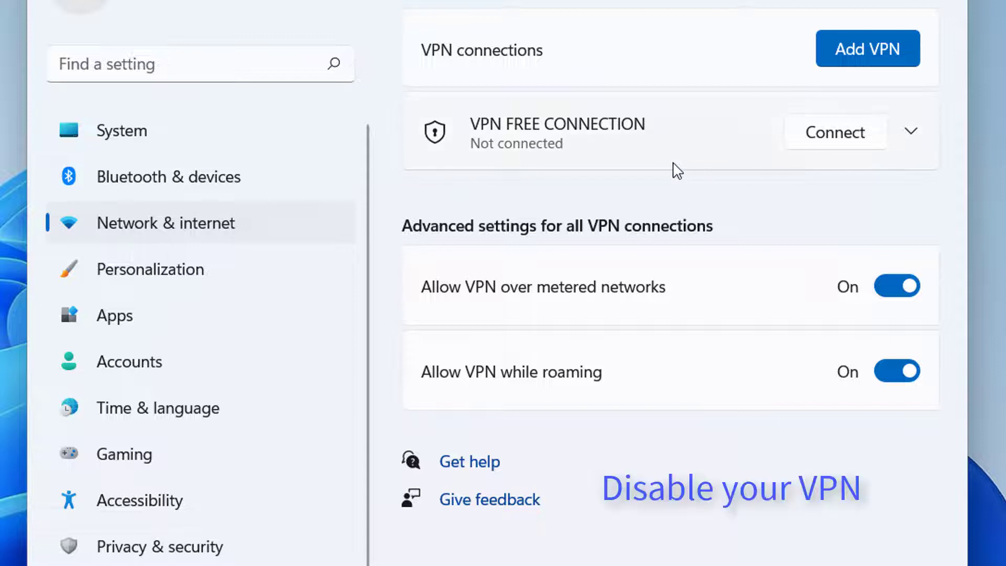
click(913, 132)
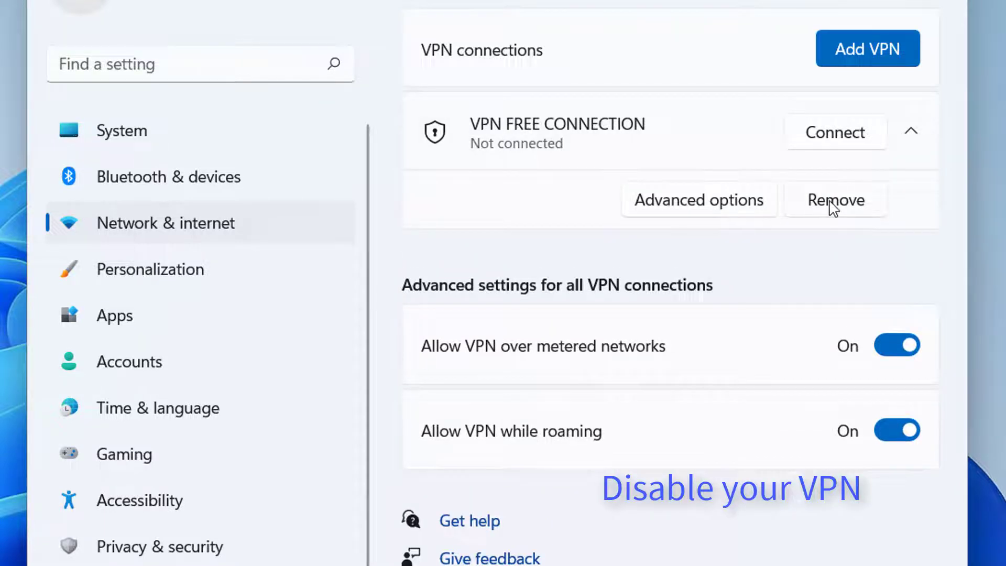
click(835, 199)
text(control panel)
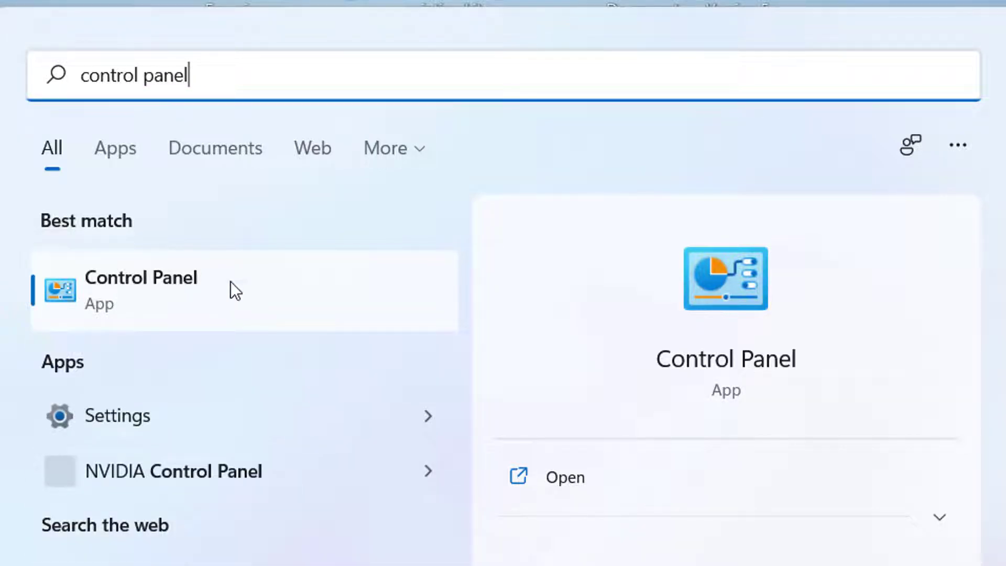
- Uninstall Discord via Control Panel's Uninstall a program list
click(142, 288)
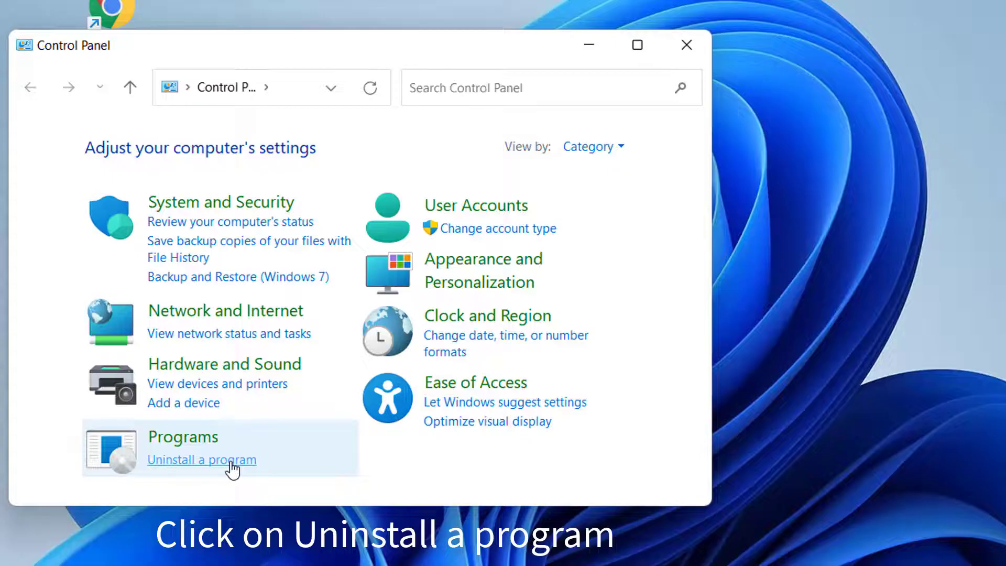
click(202, 460)
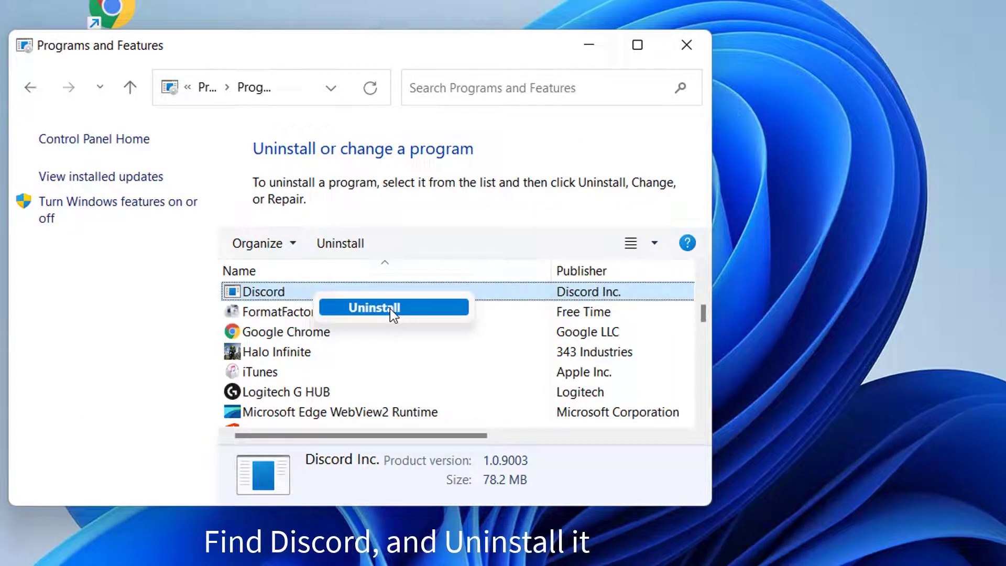
click(373, 307)
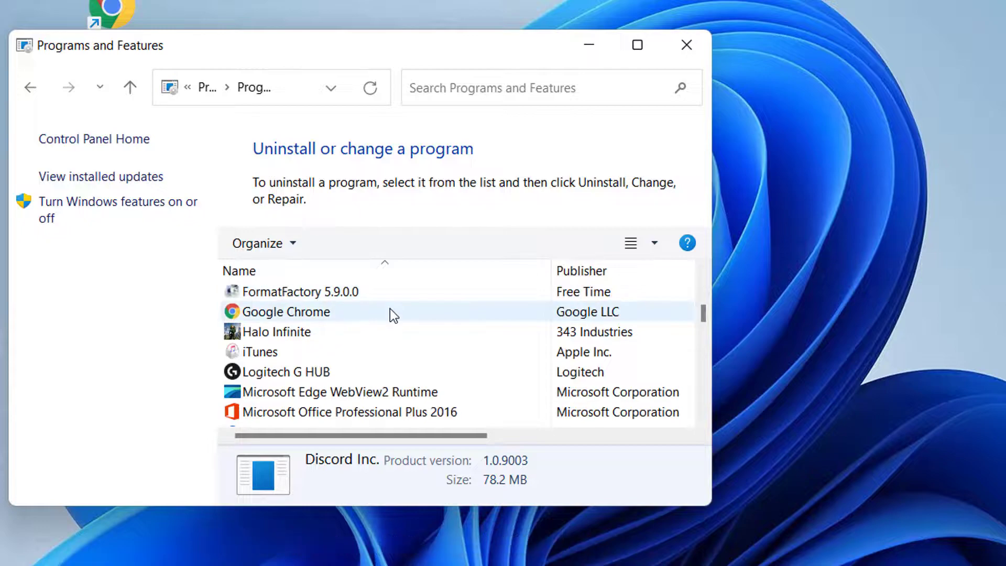
click(687, 45)
text(%appdata%)
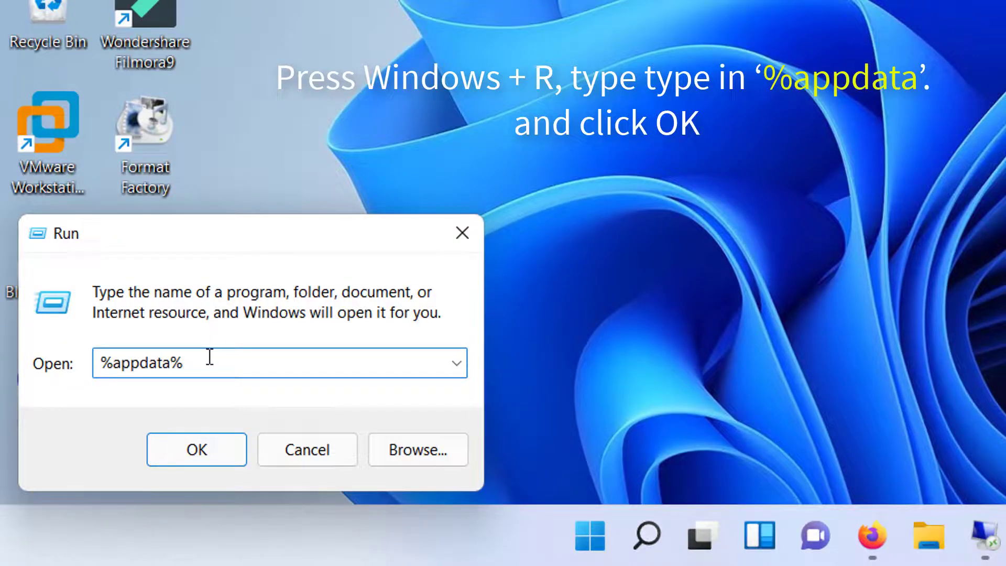
- Delete the discord folder from %appdata% (Roaming) in File Explorer
click(197, 449)
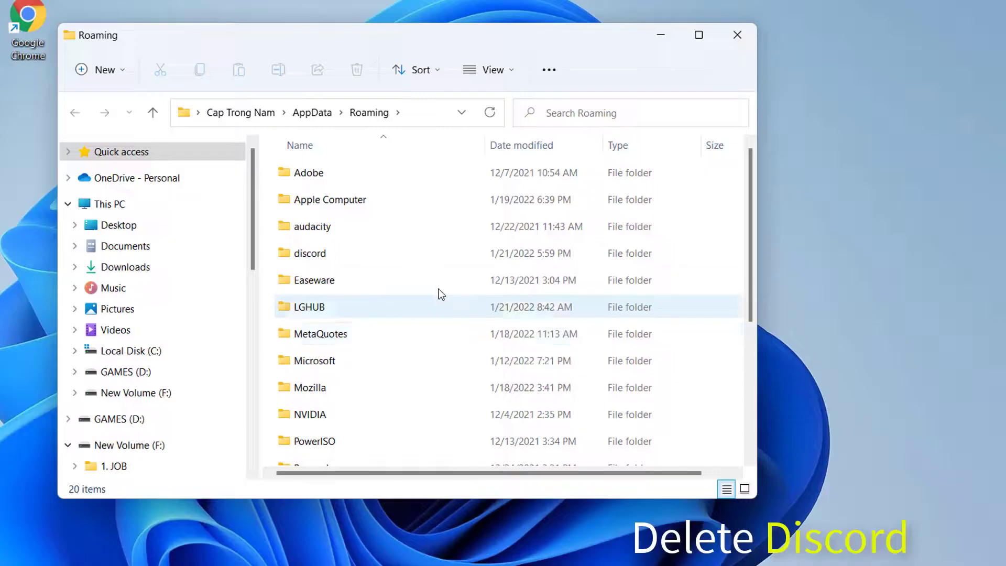
click(310, 253)
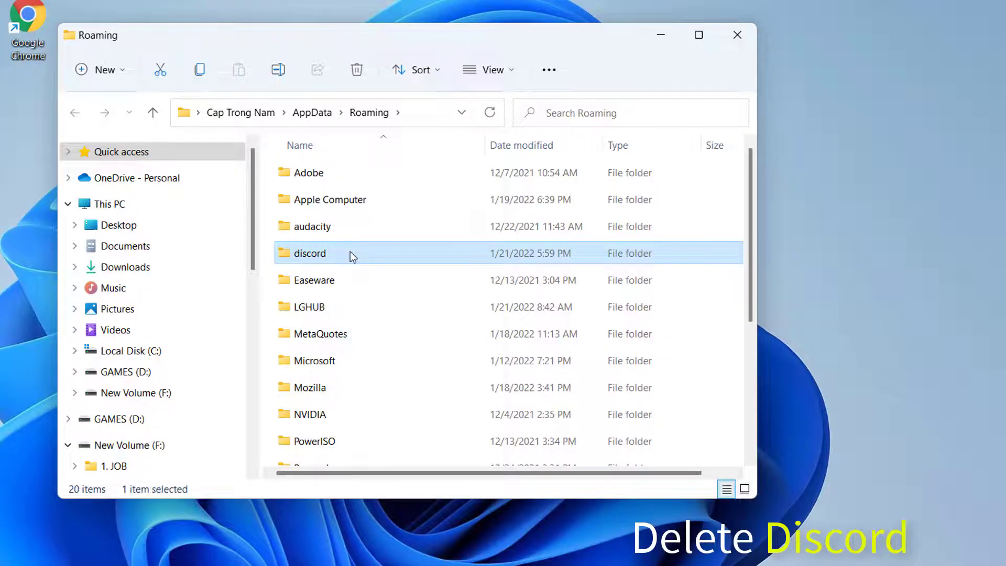
right_click(309, 253)
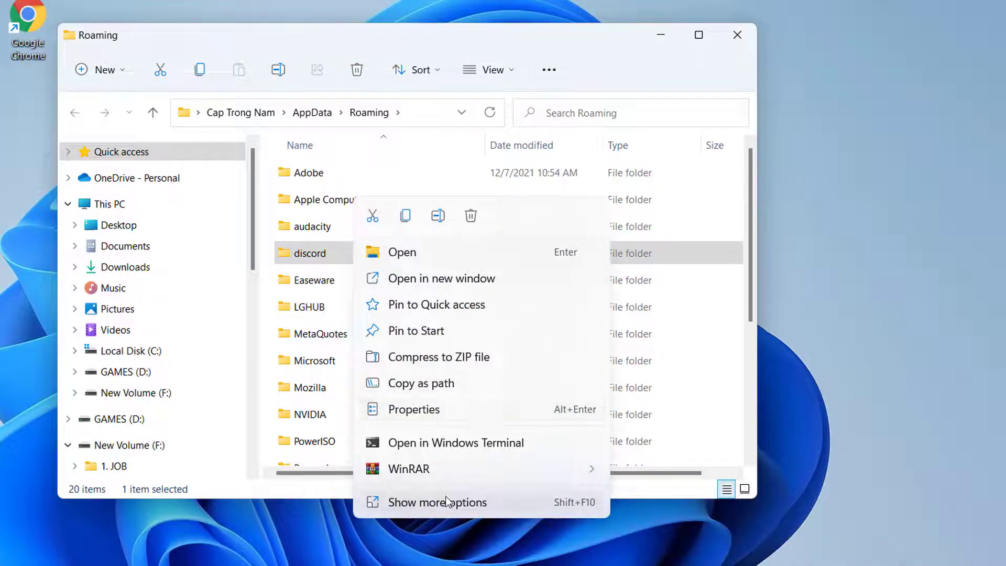
click(438, 503)
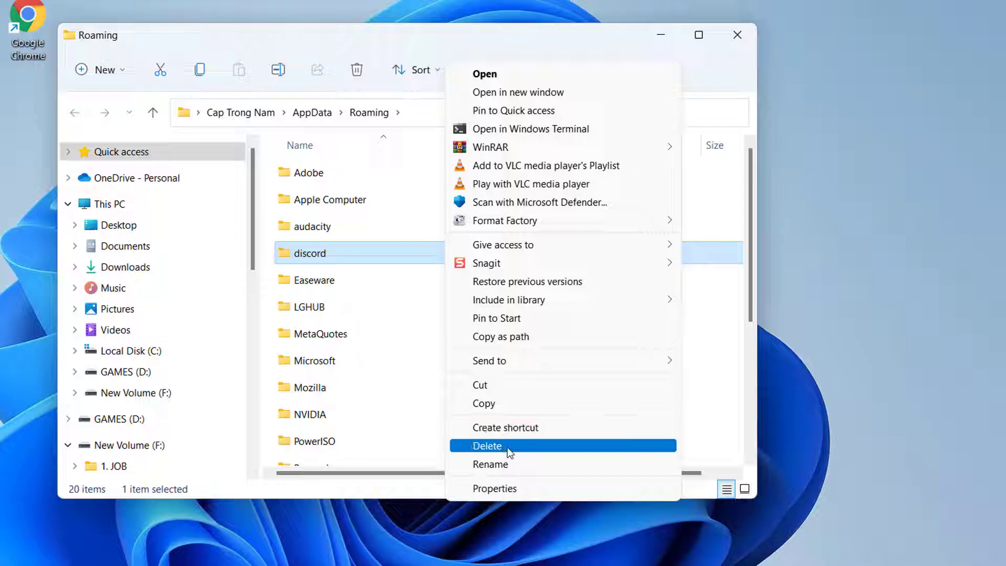
click(487, 447)
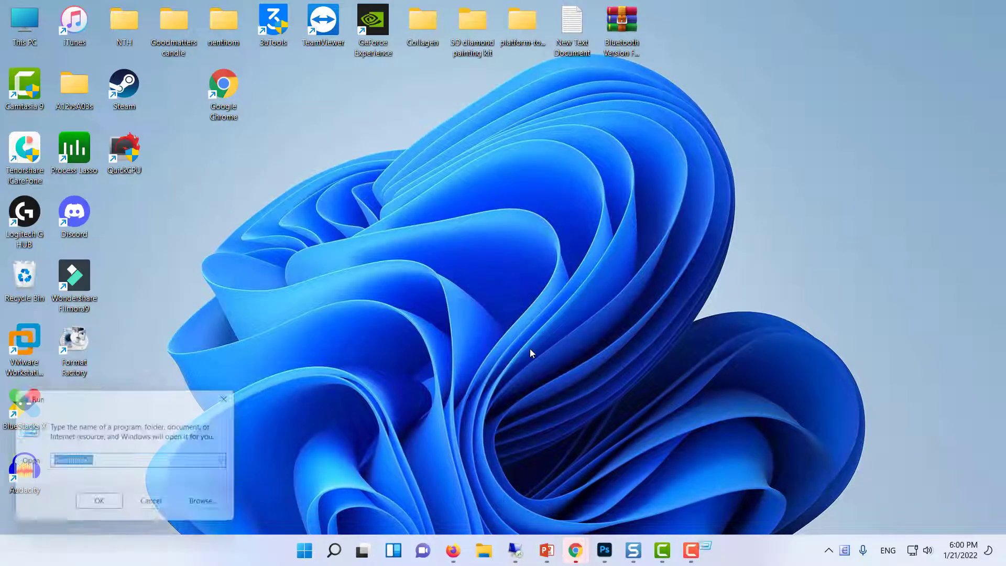
- Open %localappdata% via Run, delete its Discord folder, and close the Explorer window
text(%localappdata%)
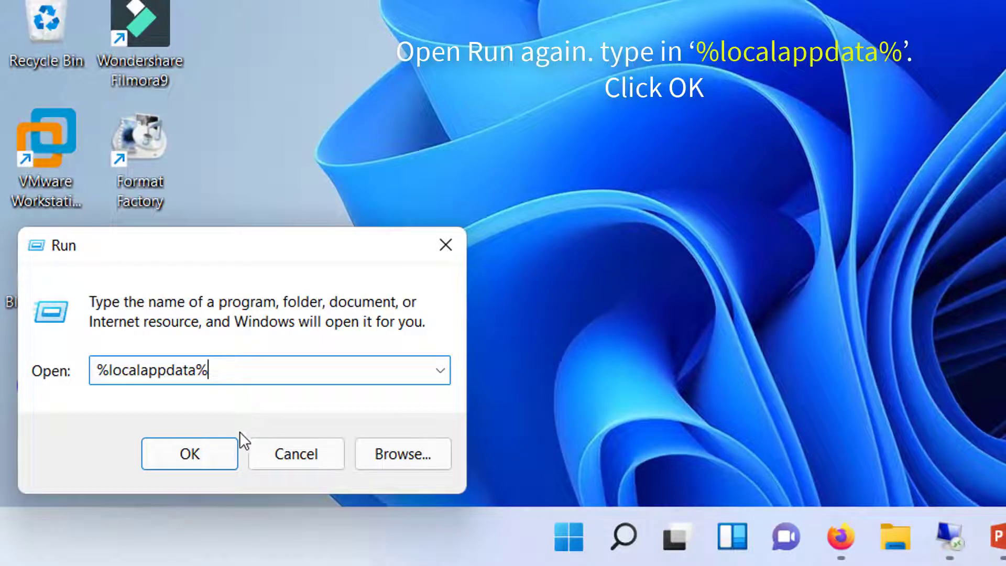
click(189, 454)
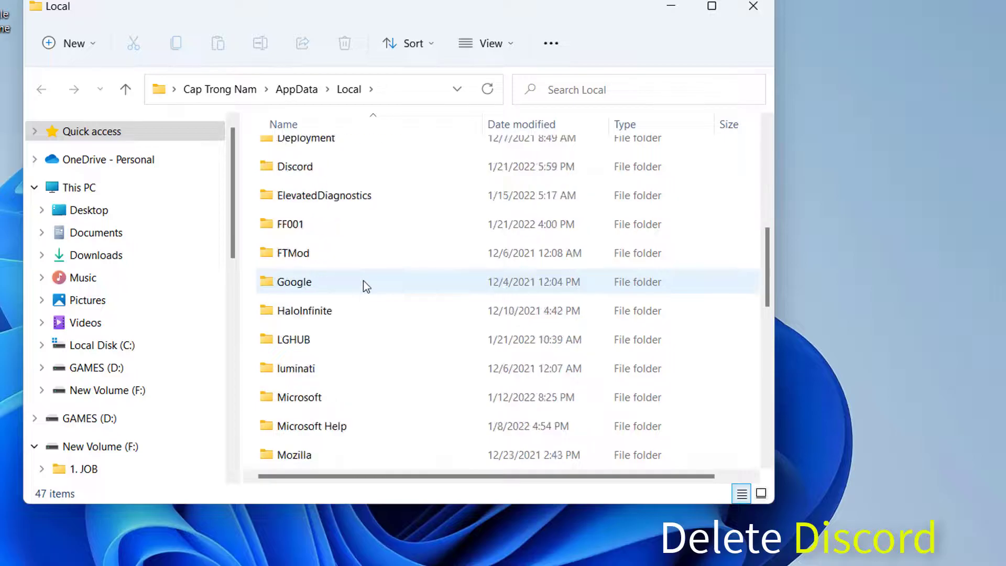
click(296, 166)
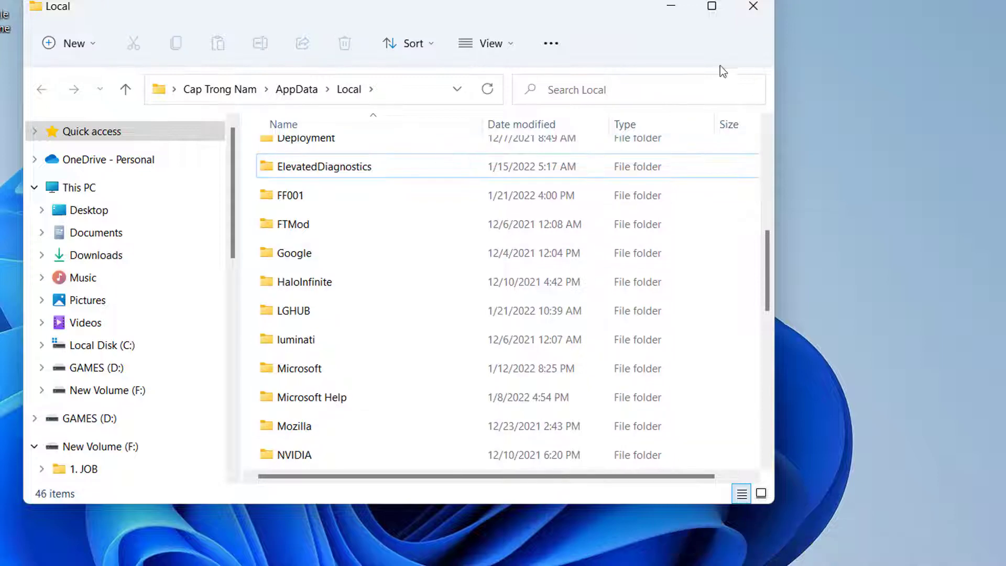
click(299, 549)
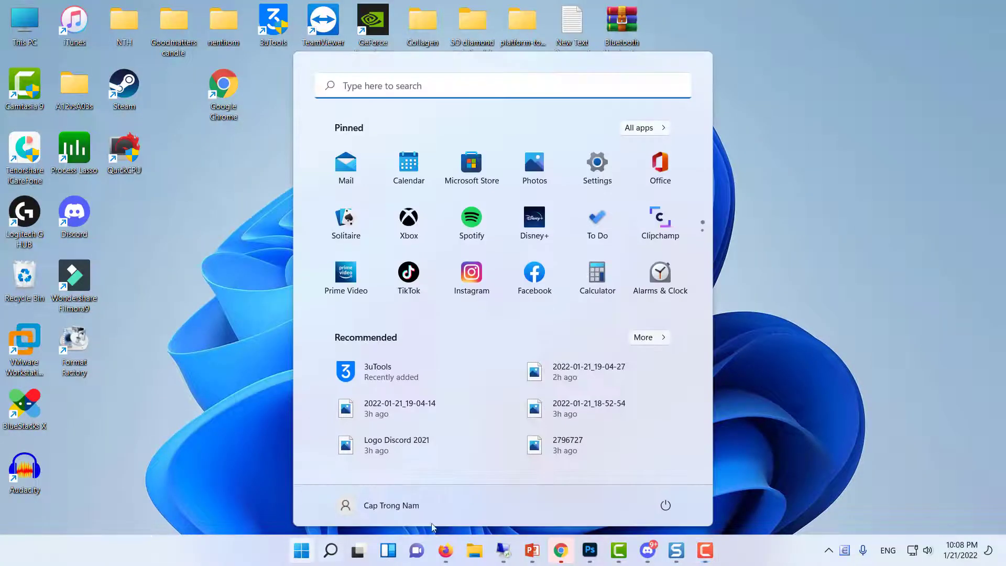